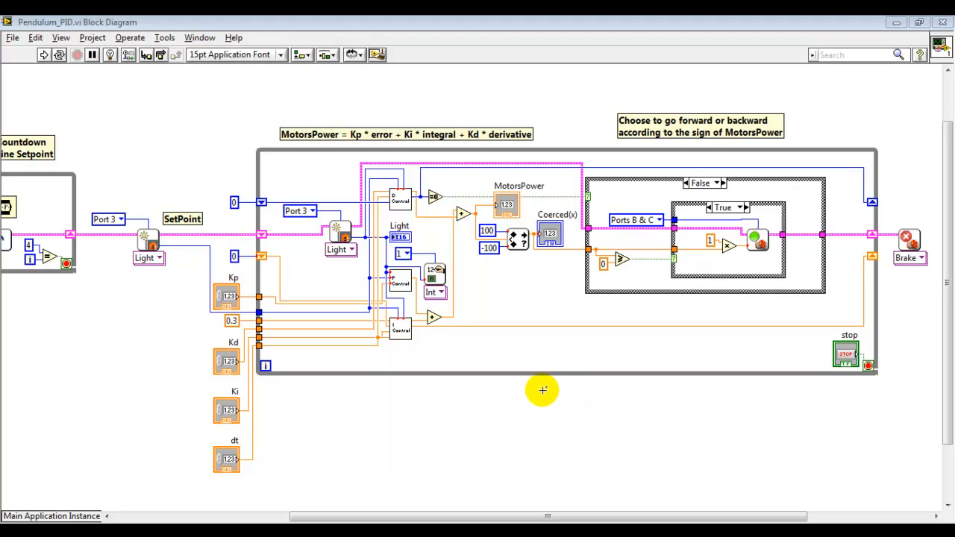
{"action": "mouse_move", "coordinate": [448, 126]}
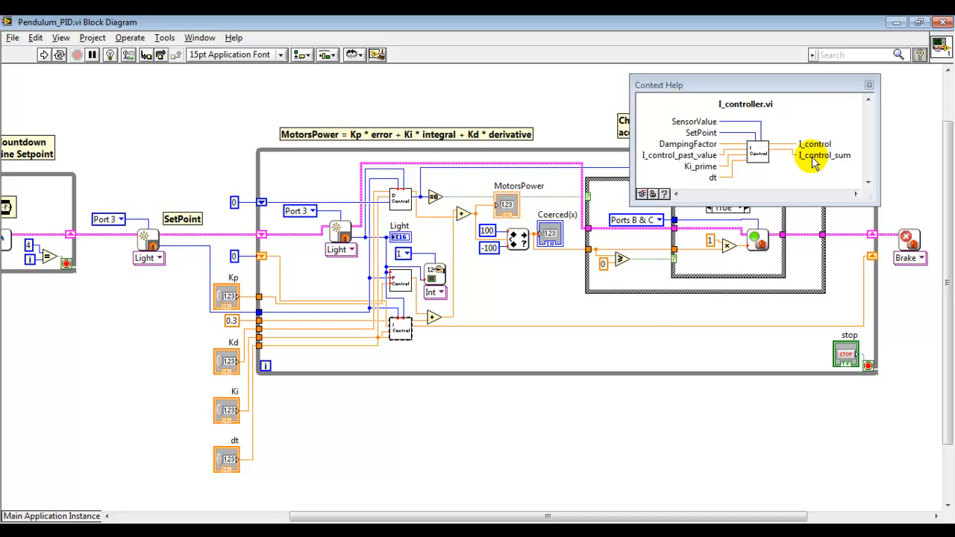
{"action": "mouse_move", "coordinate": [758, 134]}
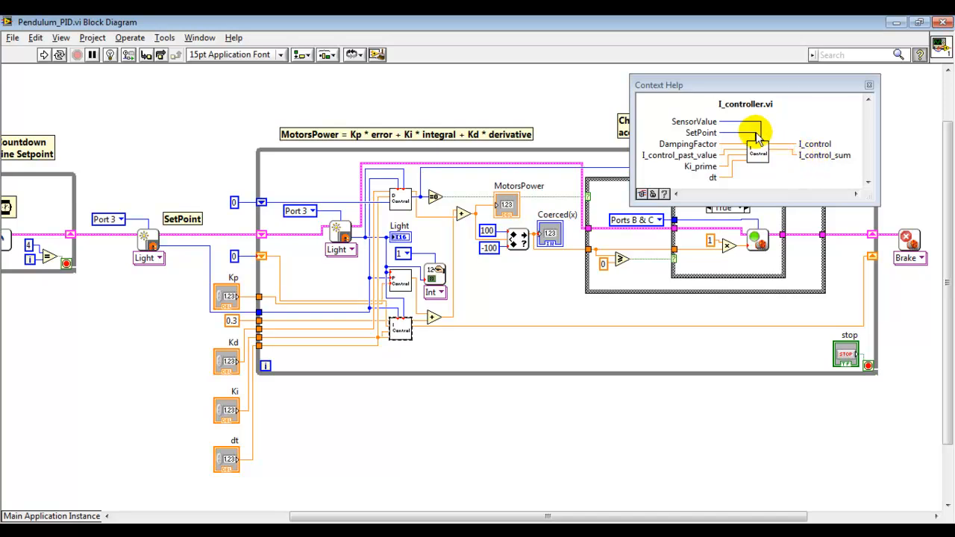
{"action": "mouse_move", "coordinate": [714, 123]}
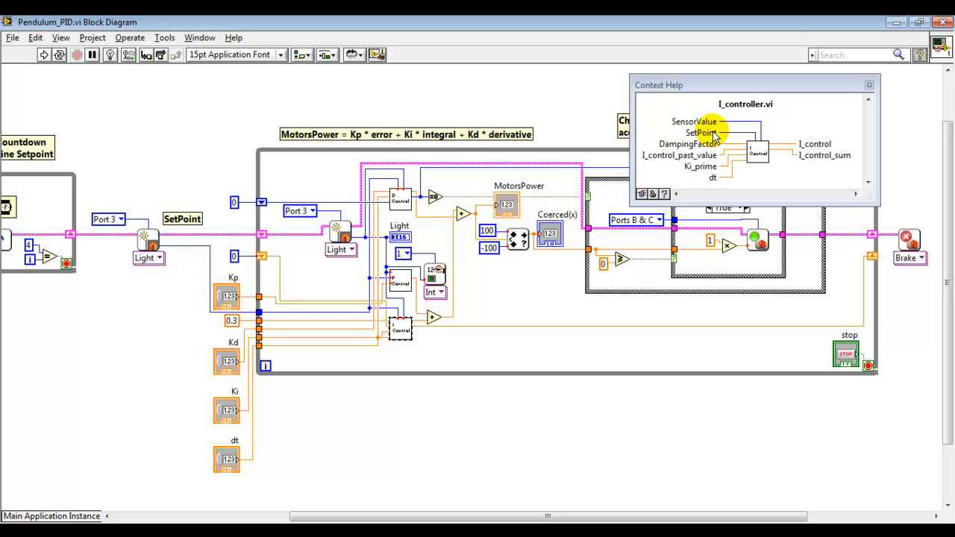
{"action": "mouse_move", "coordinate": [724, 187]}
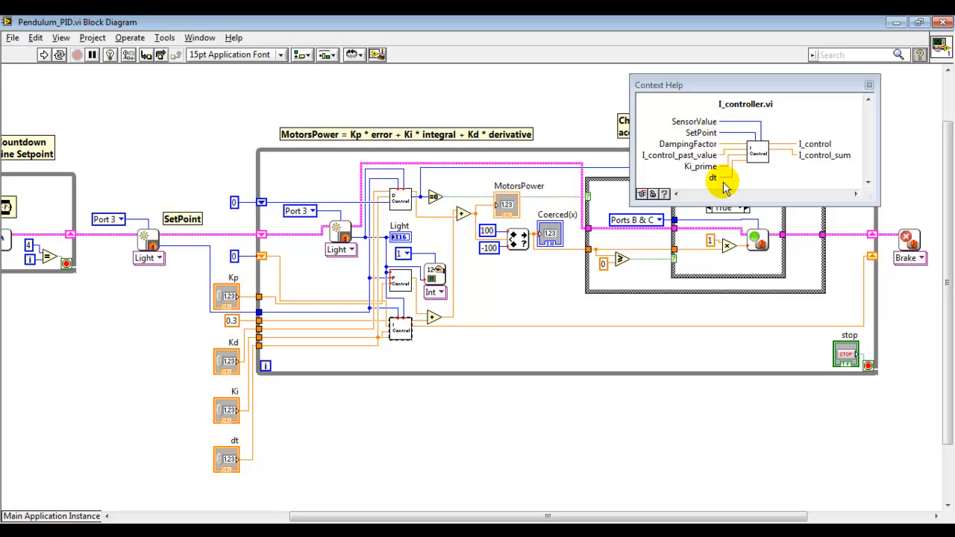
{"action": "mouse_move", "coordinate": [668, 167]}
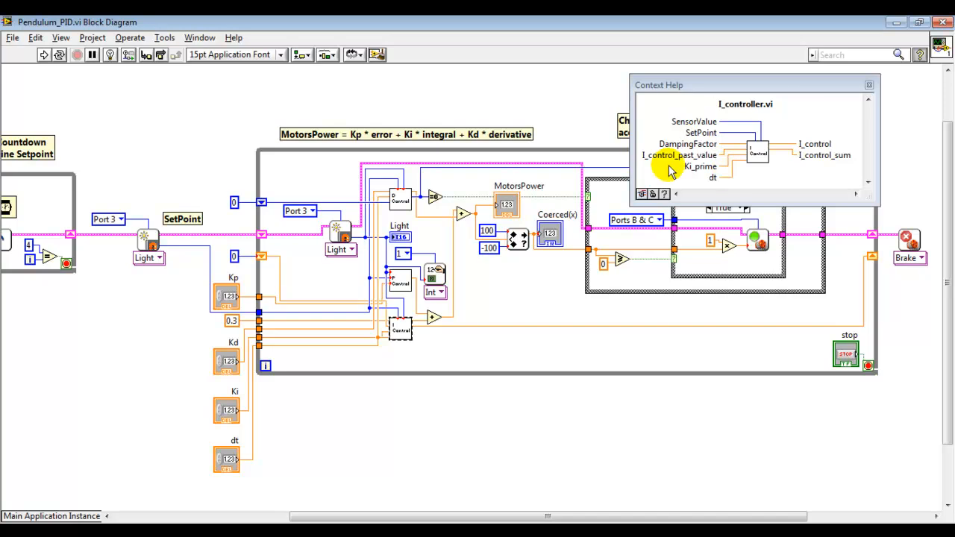
{"action": "mouse_move", "coordinate": [799, 143]}
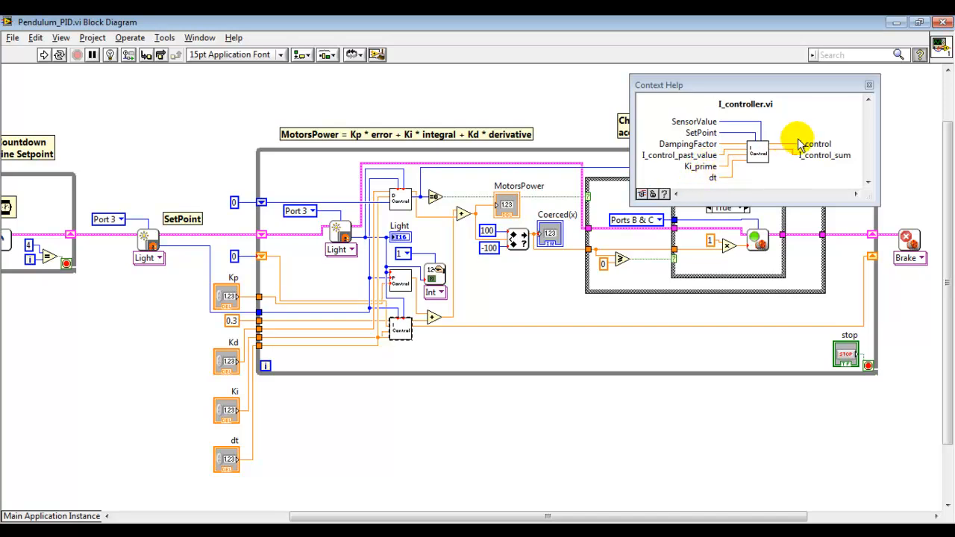
{"action": "mouse_move", "coordinate": [830, 149]}
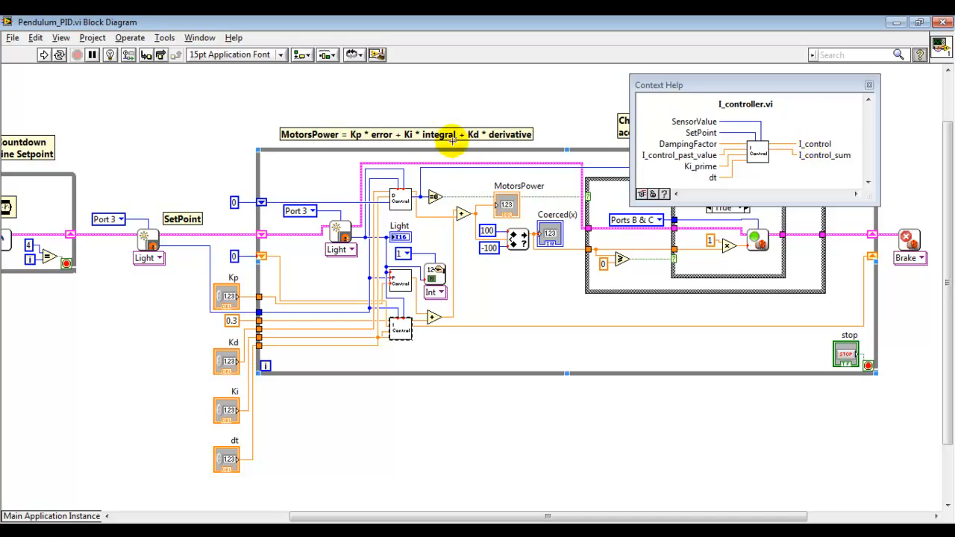
{"action": "mouse_move", "coordinate": [770, 193]}
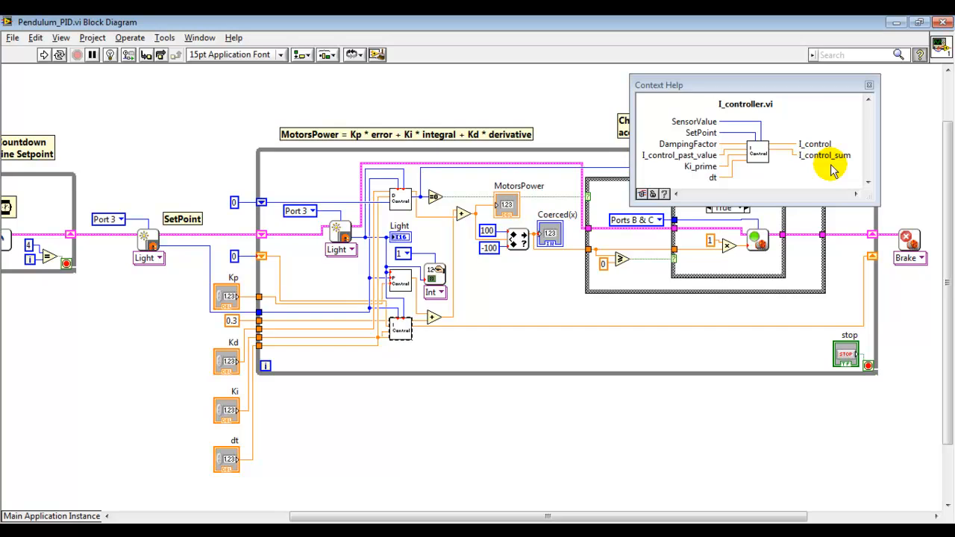
{"action": "mouse_move", "coordinate": [824, 179]}
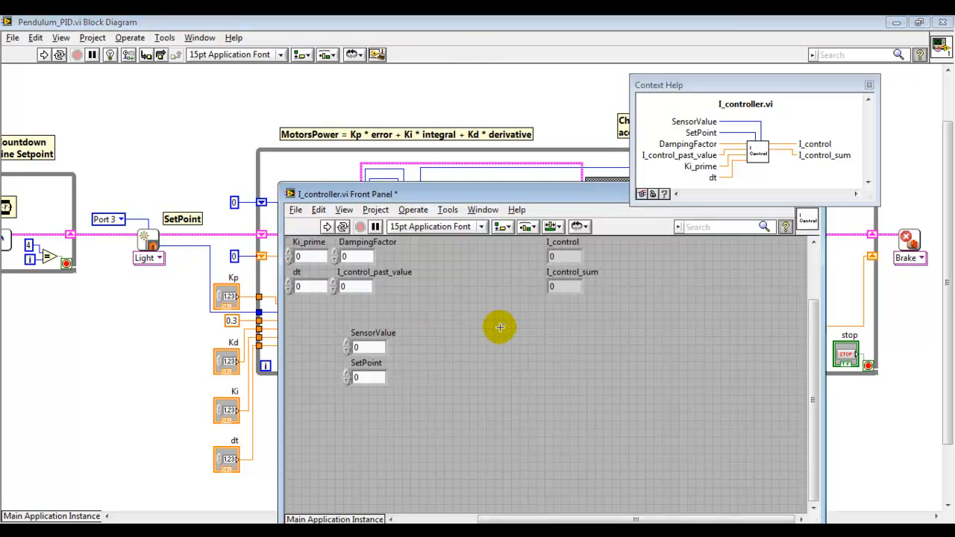
{"action": "mouse_move", "coordinate": [510, 322]}
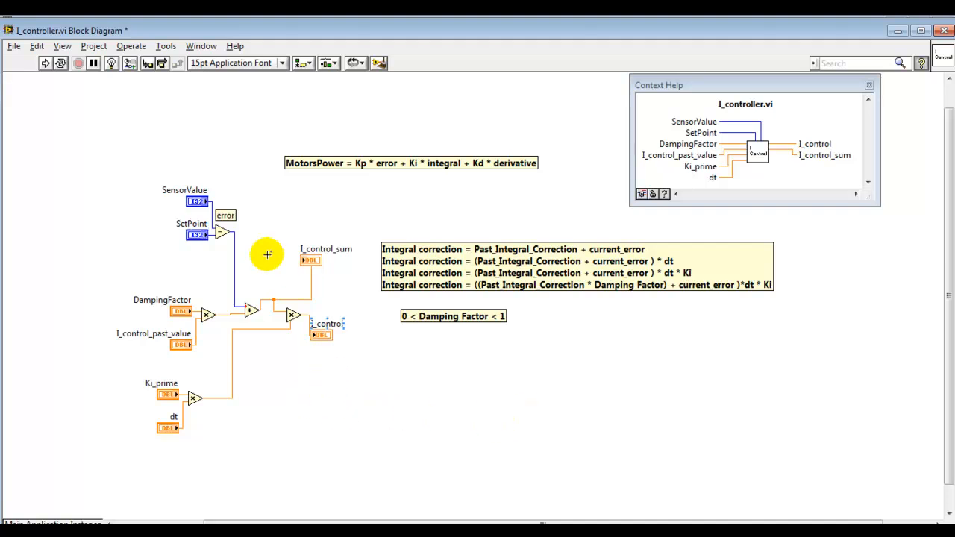
{"action": "mouse_move", "coordinate": [308, 368]}
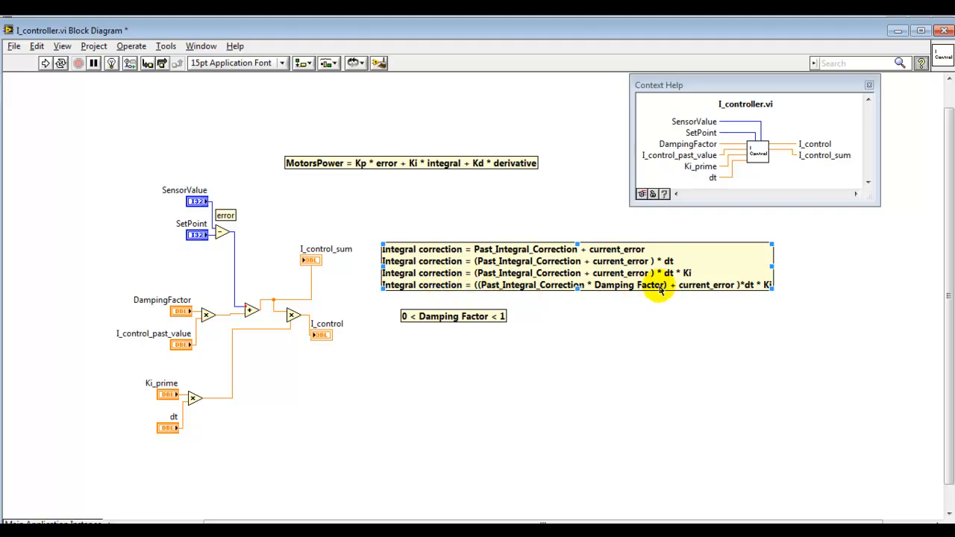
- Highlight the integral correction comments tracing the error sum to its damped, dt- and Ki-scaled form
{"action": "left_click", "coordinate": [681, 326]}
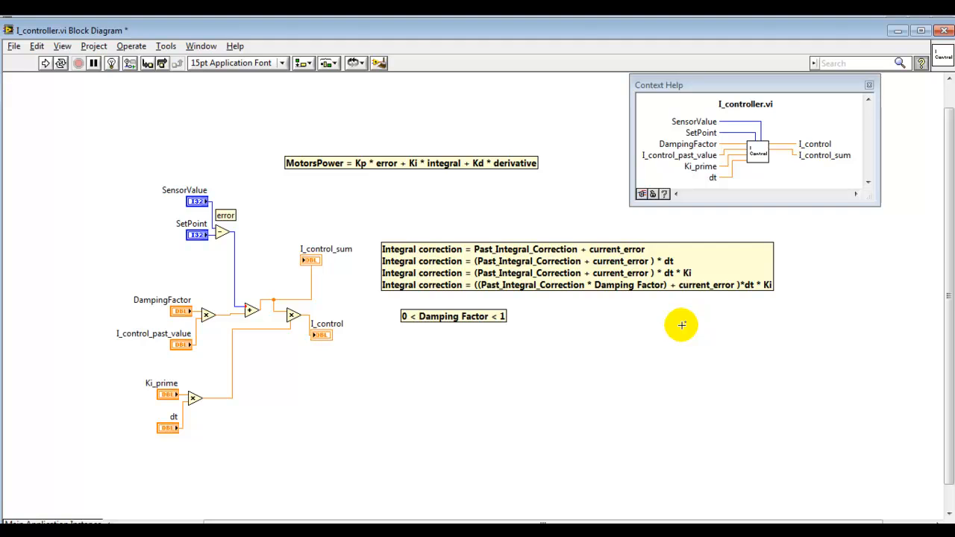
{"action": "mouse_move", "coordinate": [695, 320]}
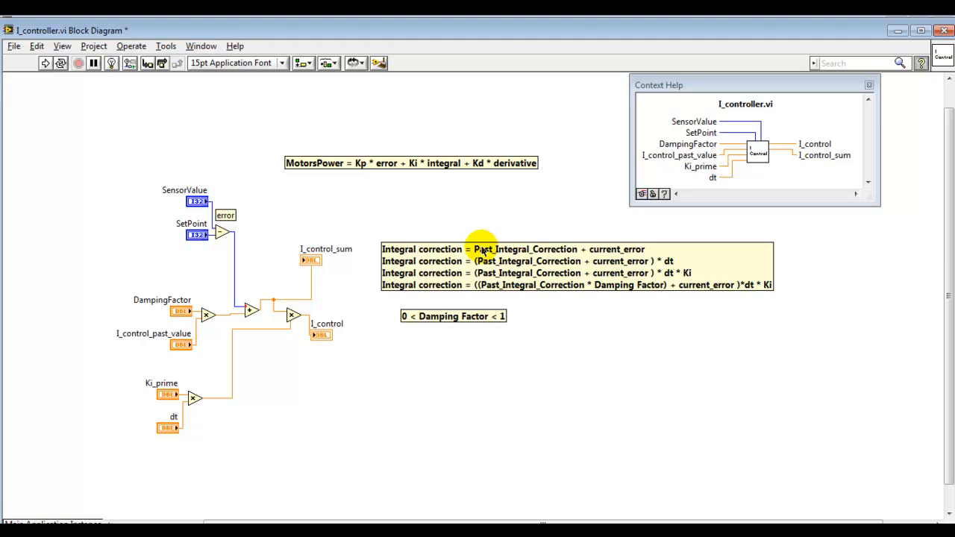
{"action": "left_click", "coordinate": [480, 248]}
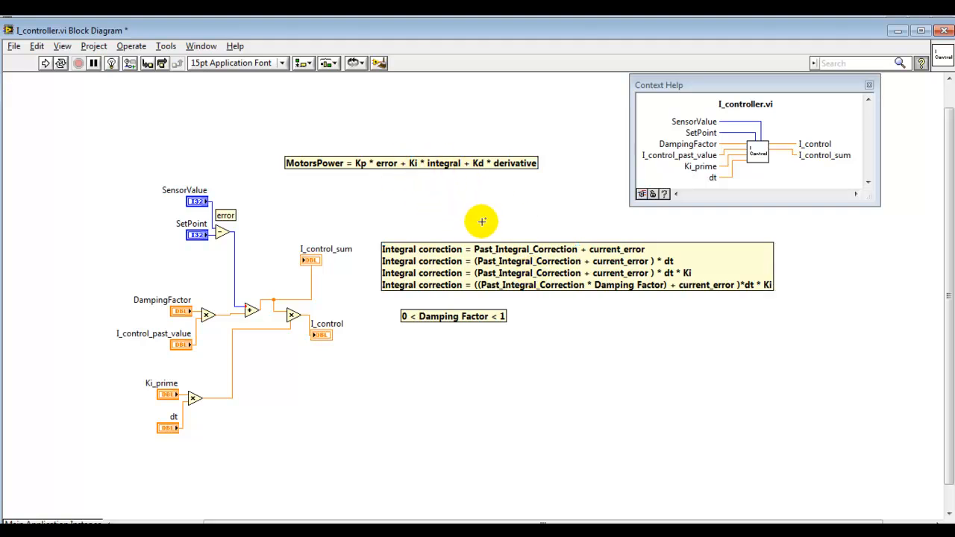
{"action": "left_click", "coordinate": [575, 249]}
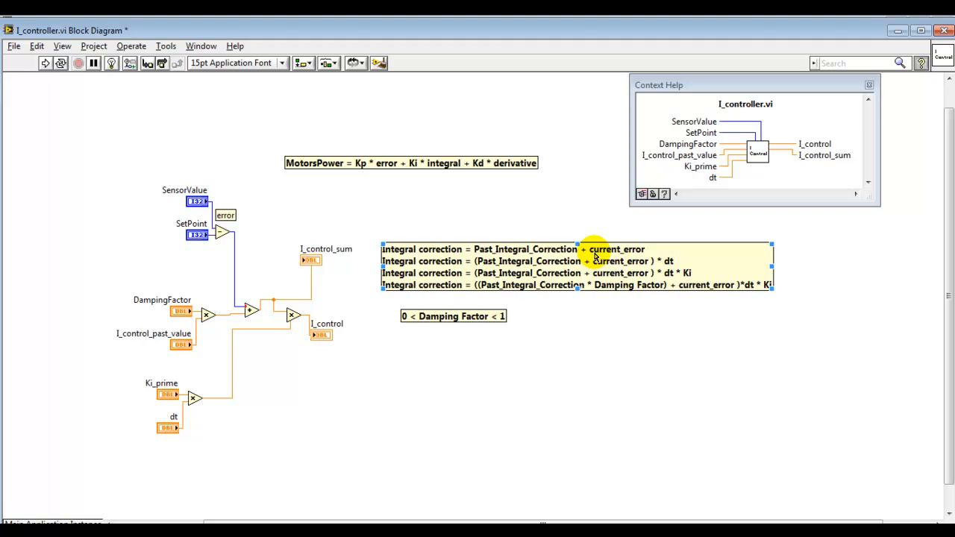
{"action": "mouse_move", "coordinate": [679, 267]}
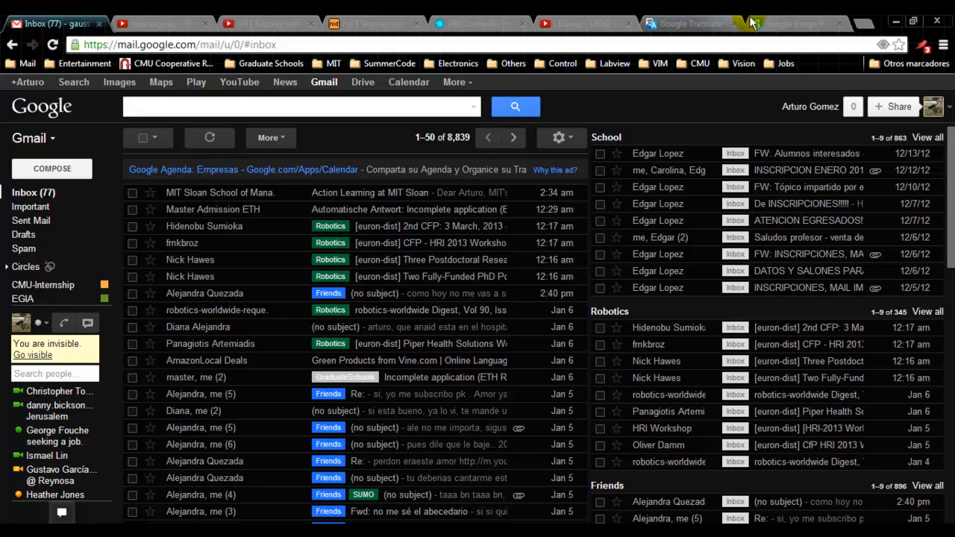
- Show the Gamma function formula image from About.com Statistics in Chrome
{"action": "left_click", "coordinate": [797, 24]}
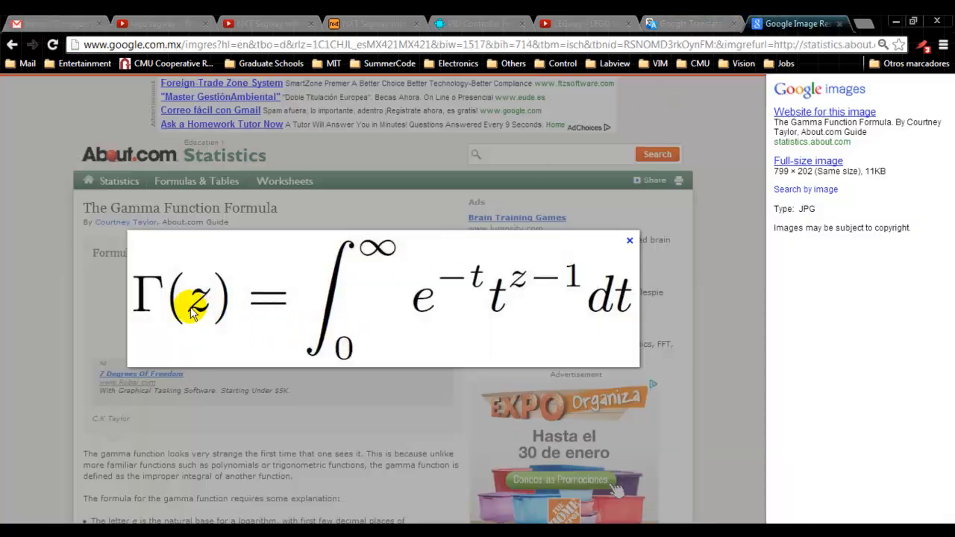
{"action": "mouse_move", "coordinate": [481, 321]}
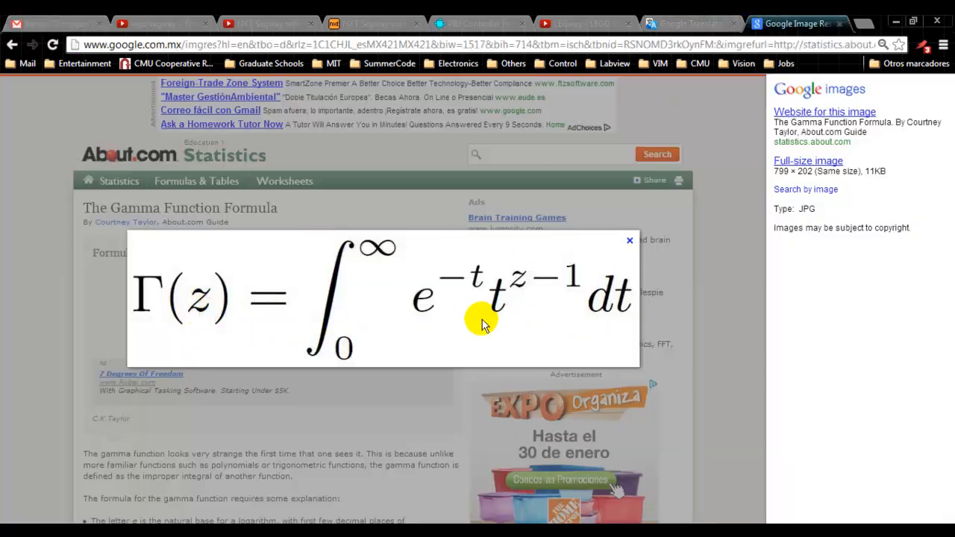
{"action": "mouse_move", "coordinate": [615, 283]}
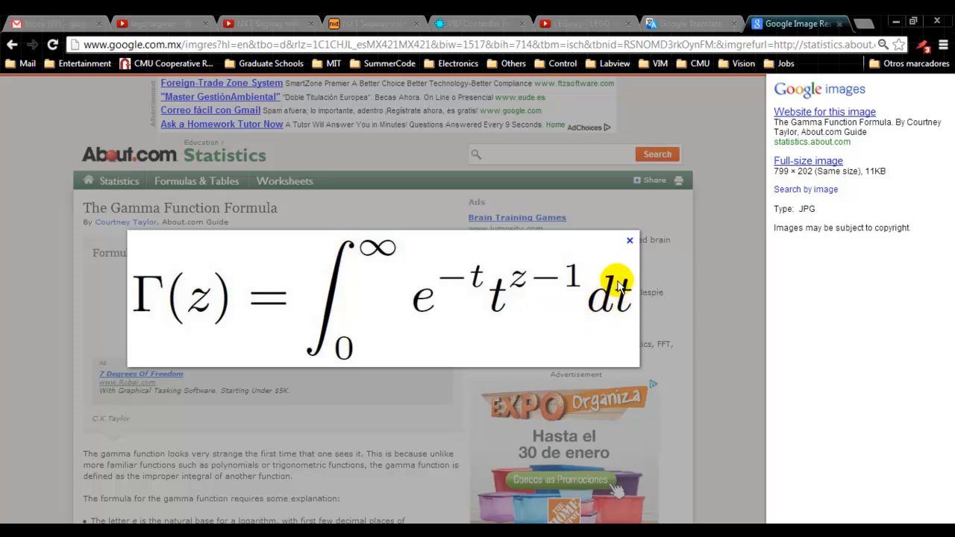
{"action": "mouse_move", "coordinate": [394, 297]}
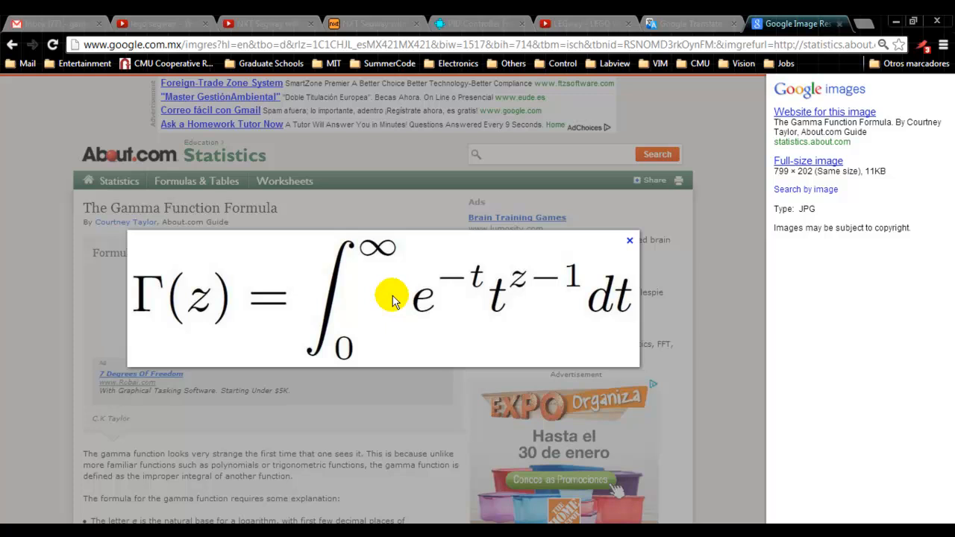
{"action": "mouse_move", "coordinate": [328, 309]}
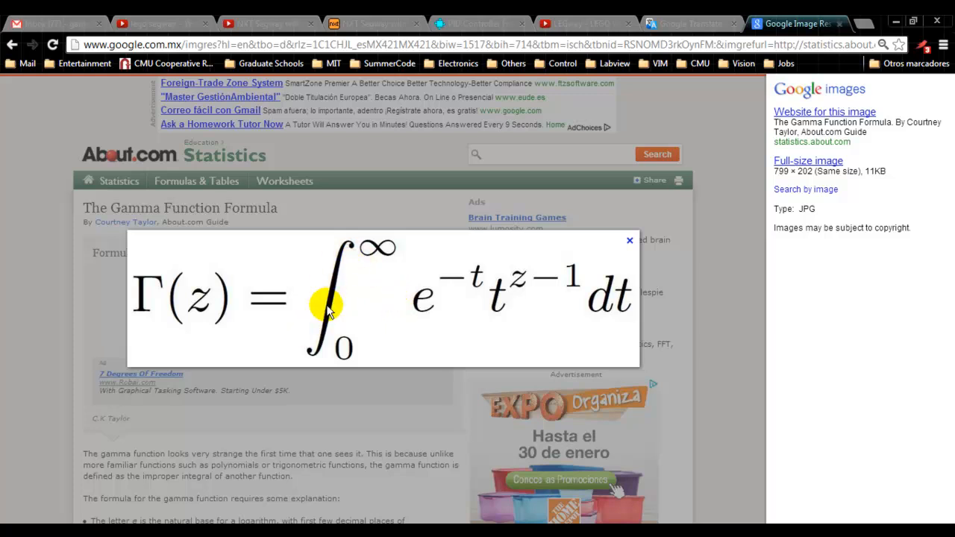
{"action": "mouse_move", "coordinate": [361, 275]}
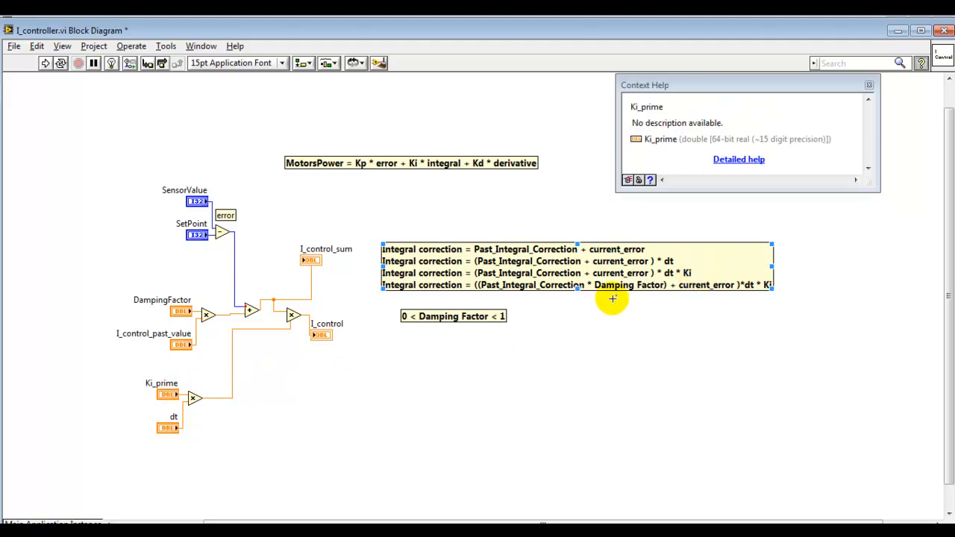
{"action": "mouse_move", "coordinate": [715, 270]}
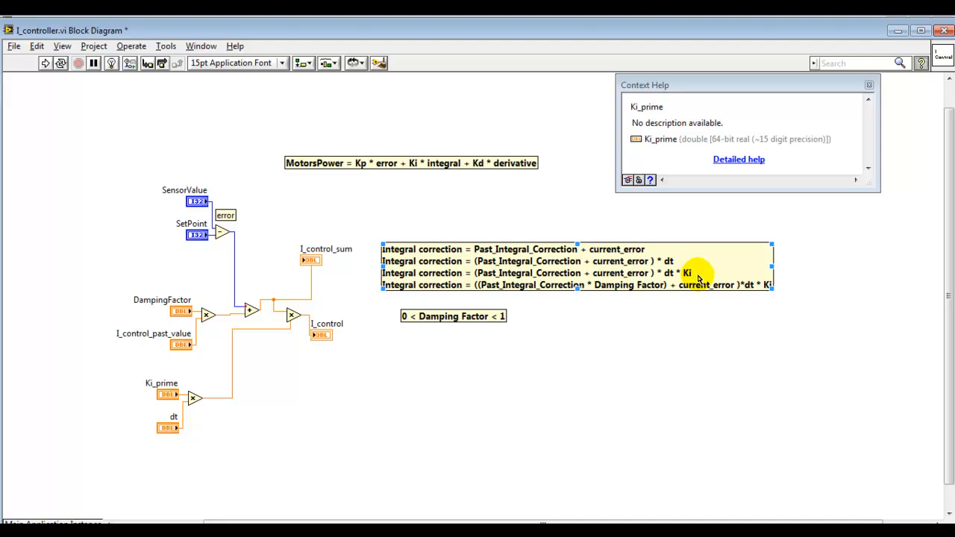
{"action": "mouse_move", "coordinate": [525, 214]}
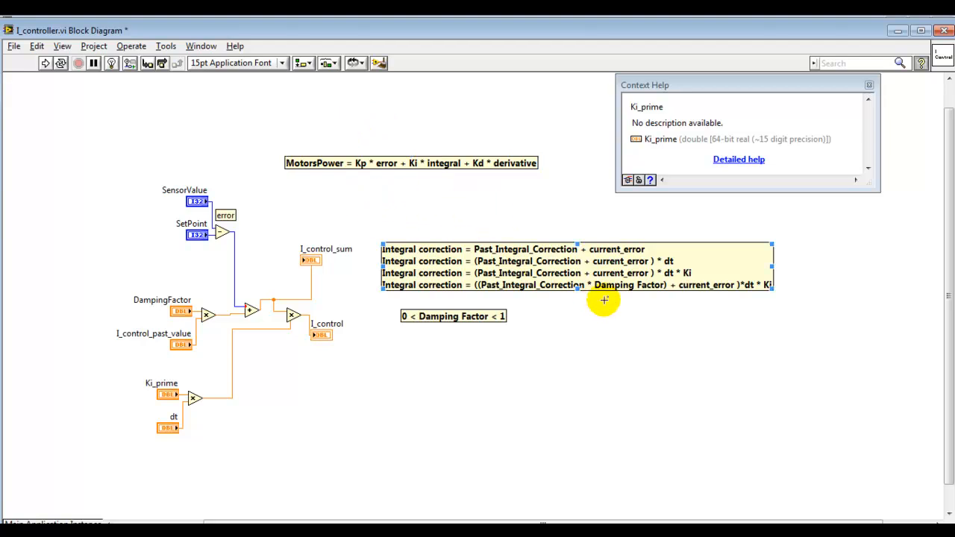
{"action": "mouse_move", "coordinate": [636, 290]}
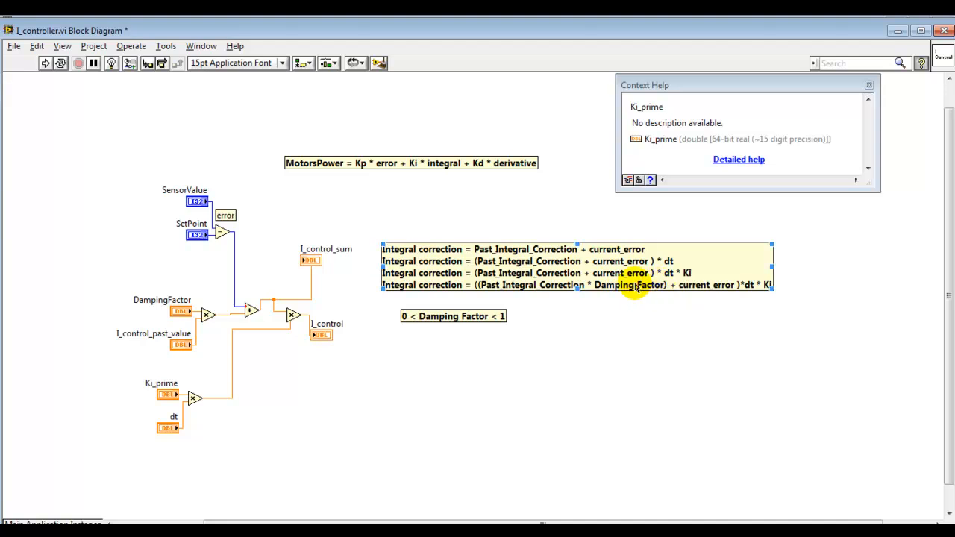
{"action": "mouse_move", "coordinate": [644, 289]}
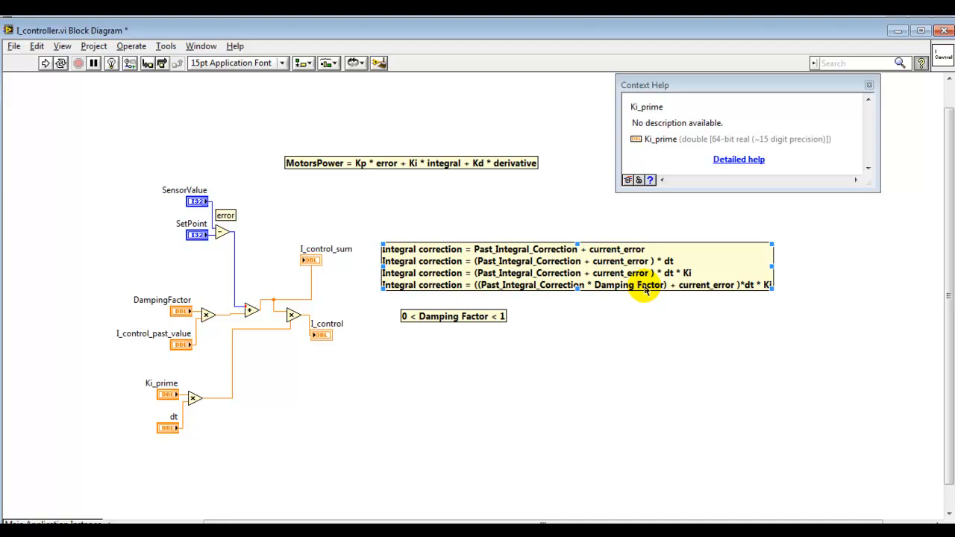
{"action": "mouse_move", "coordinate": [535, 291]}
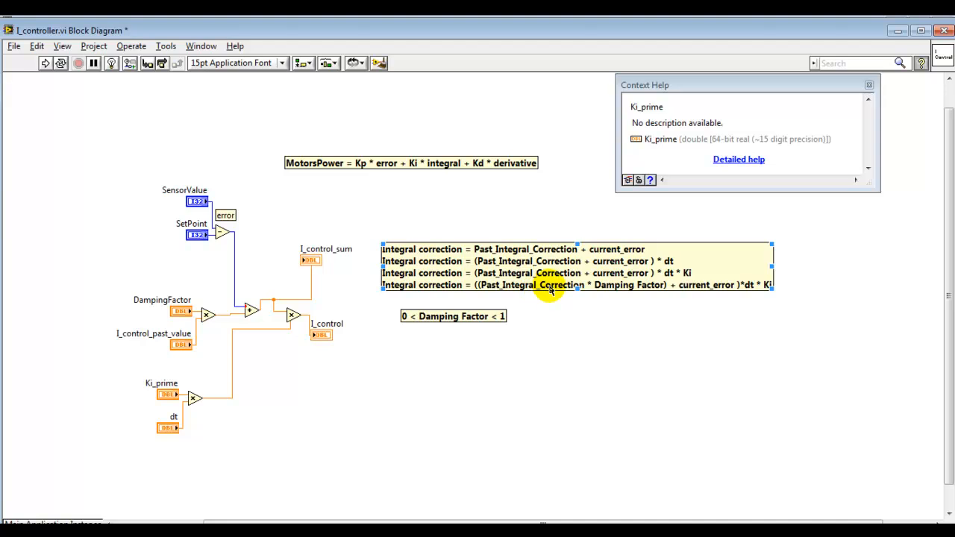
{"action": "mouse_move", "coordinate": [627, 292]}
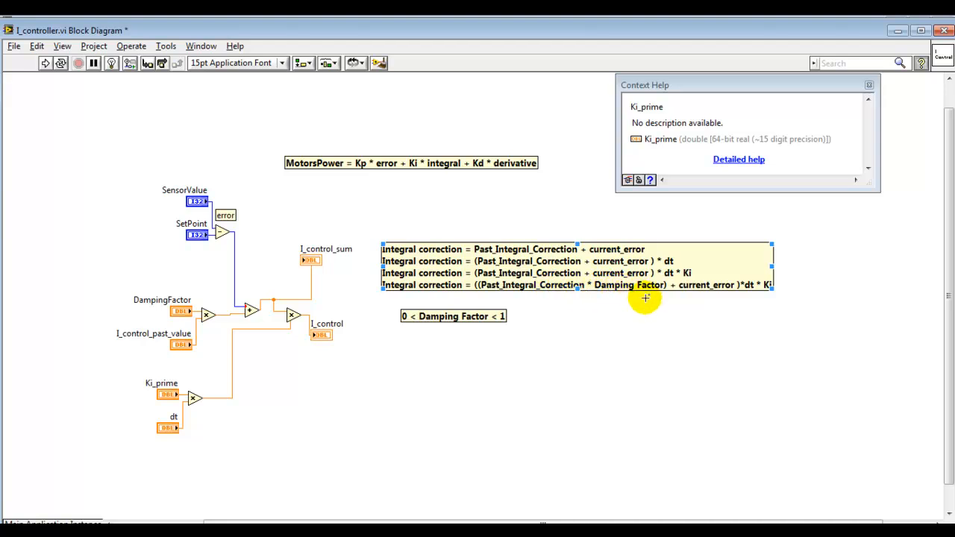
{"action": "mouse_move", "coordinate": [722, 295]}
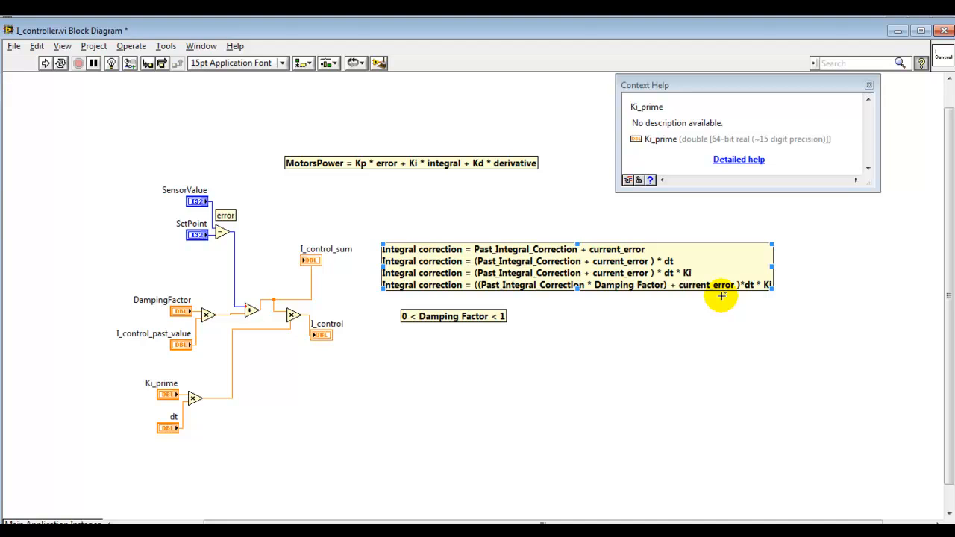
{"action": "mouse_move", "coordinate": [725, 301]}
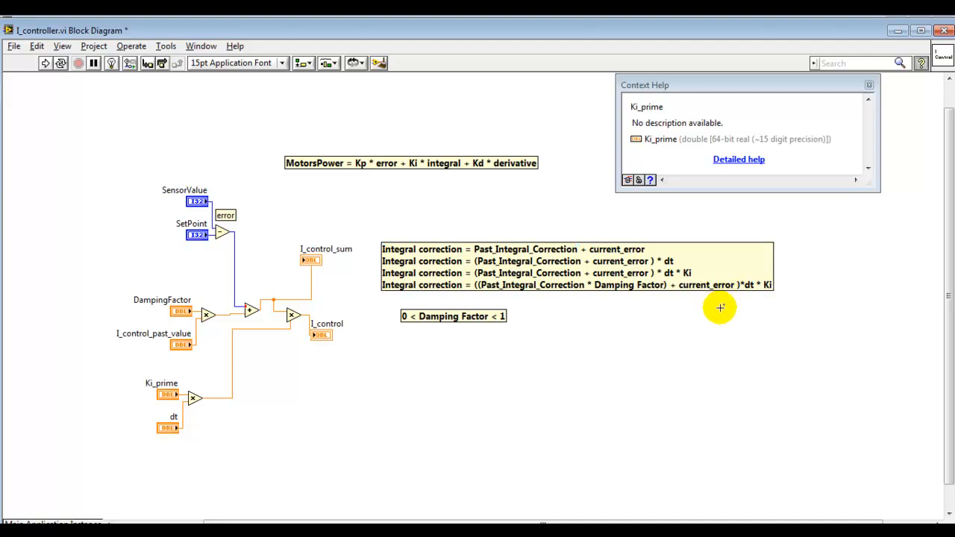
{"action": "mouse_move", "coordinate": [520, 308]}
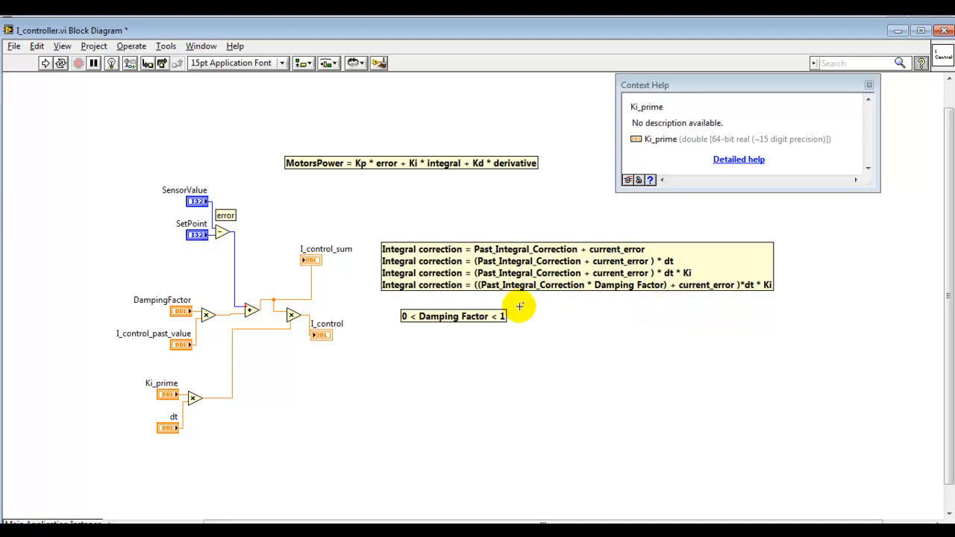
{"action": "mouse_move", "coordinate": [598, 313]}
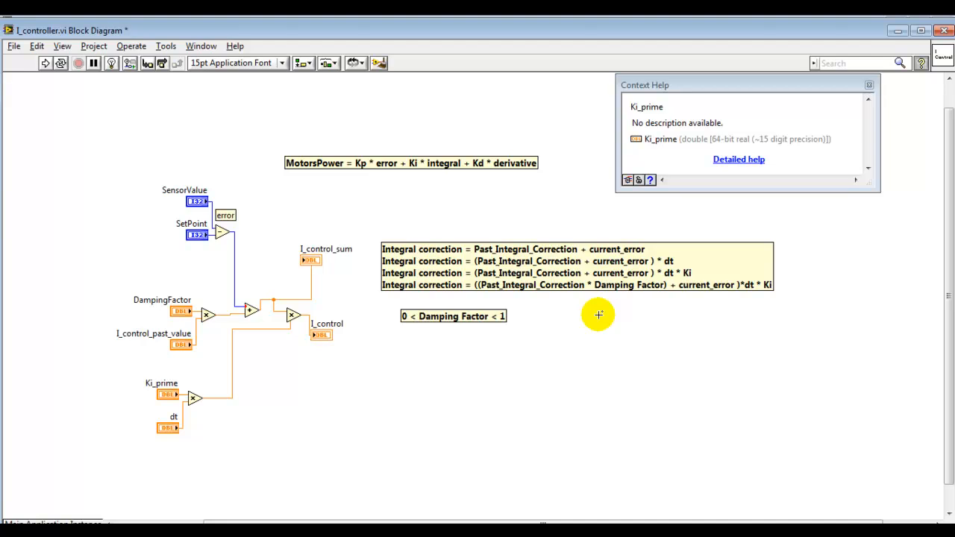
{"action": "mouse_move", "coordinate": [576, 311]}
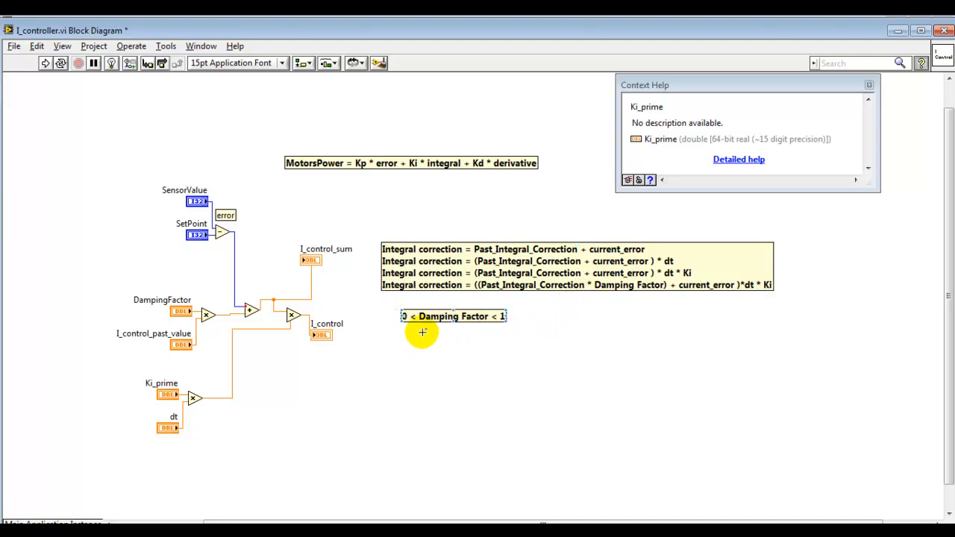
{"action": "mouse_move", "coordinate": [508, 336]}
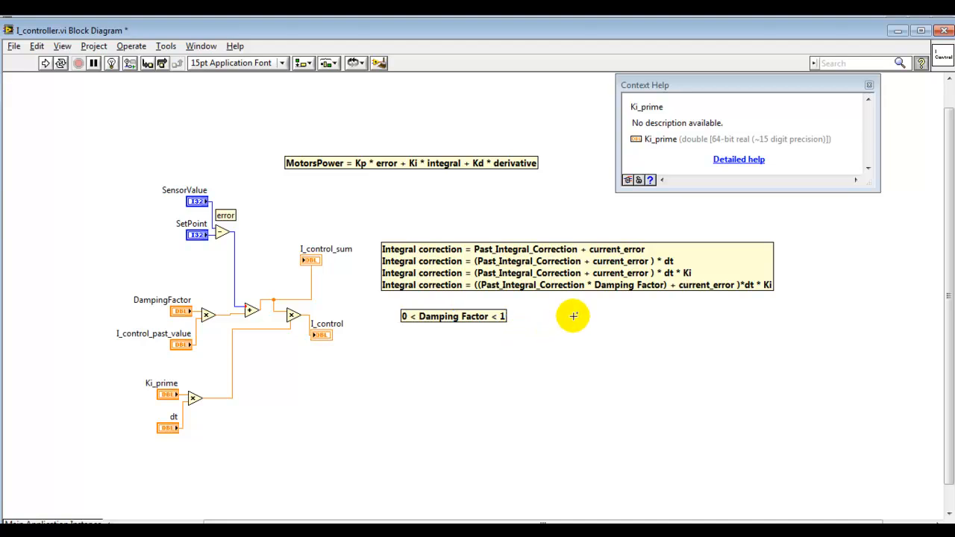
{"action": "mouse_move", "coordinate": [623, 330]}
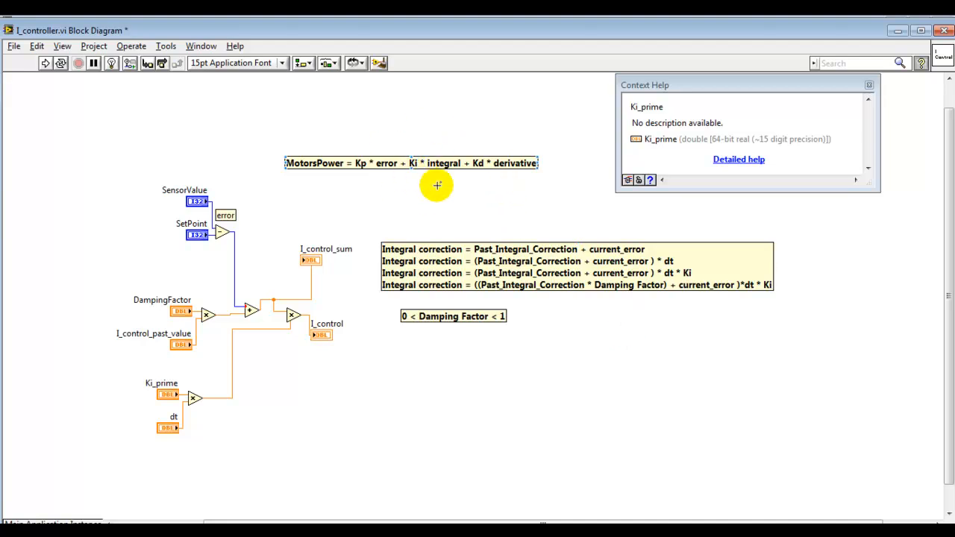
{"action": "mouse_move", "coordinate": [475, 213]}
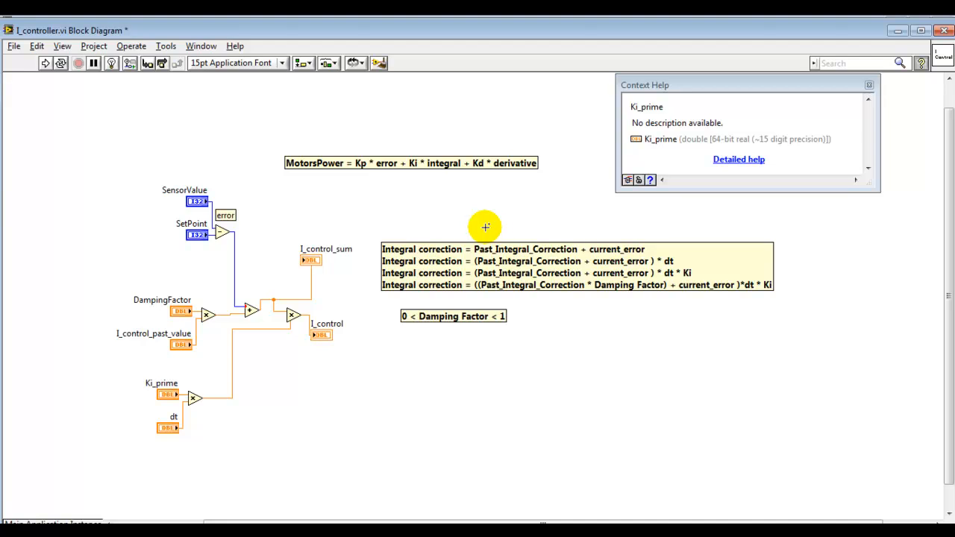
{"action": "left_click", "coordinate": [650, 285]}
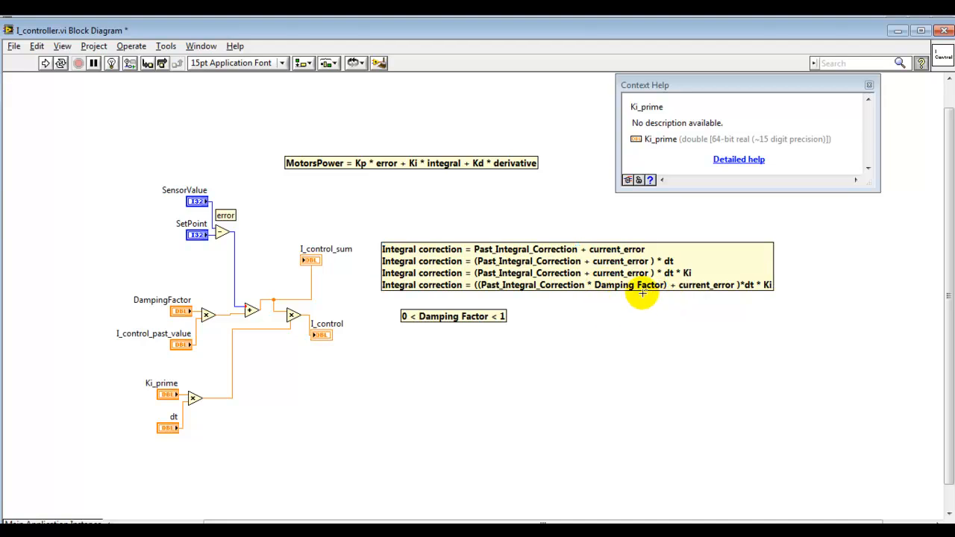
{"action": "mouse_move", "coordinate": [588, 325]}
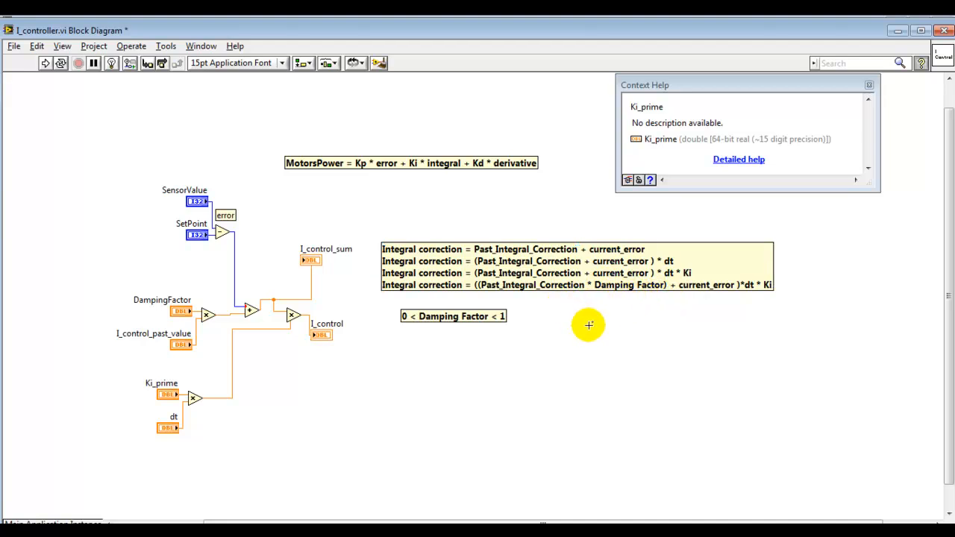
{"action": "mouse_move", "coordinate": [585, 325]}
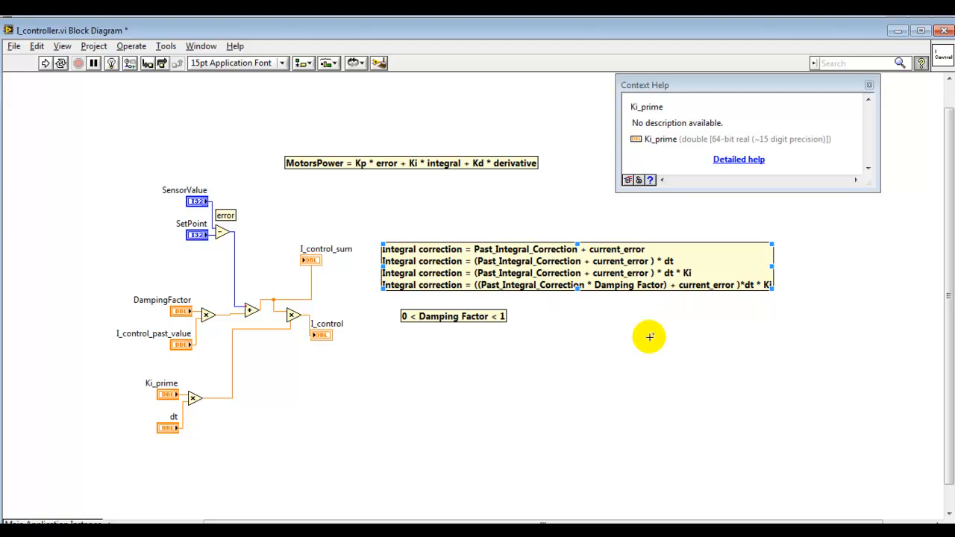
{"action": "mouse_move", "coordinate": [603, 346]}
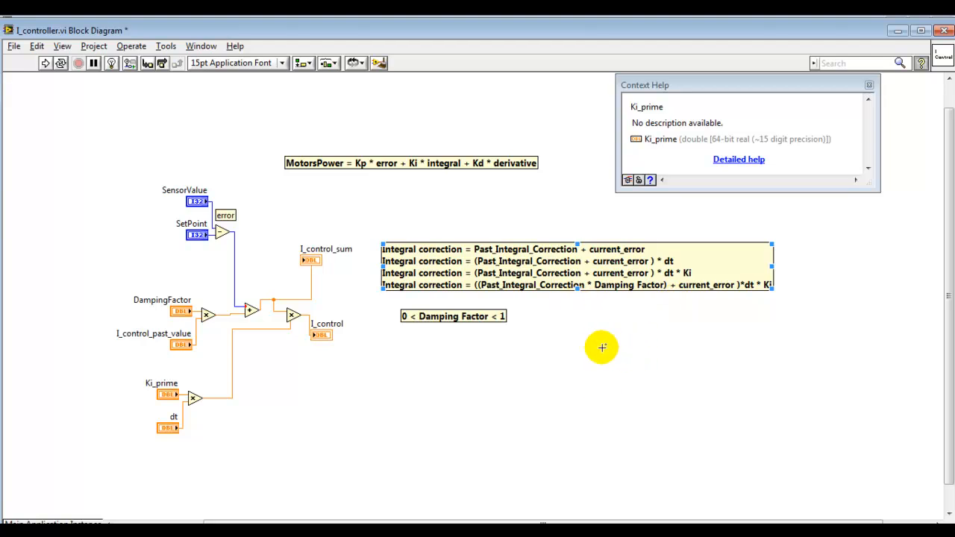
{"action": "mouse_move", "coordinate": [627, 391]}
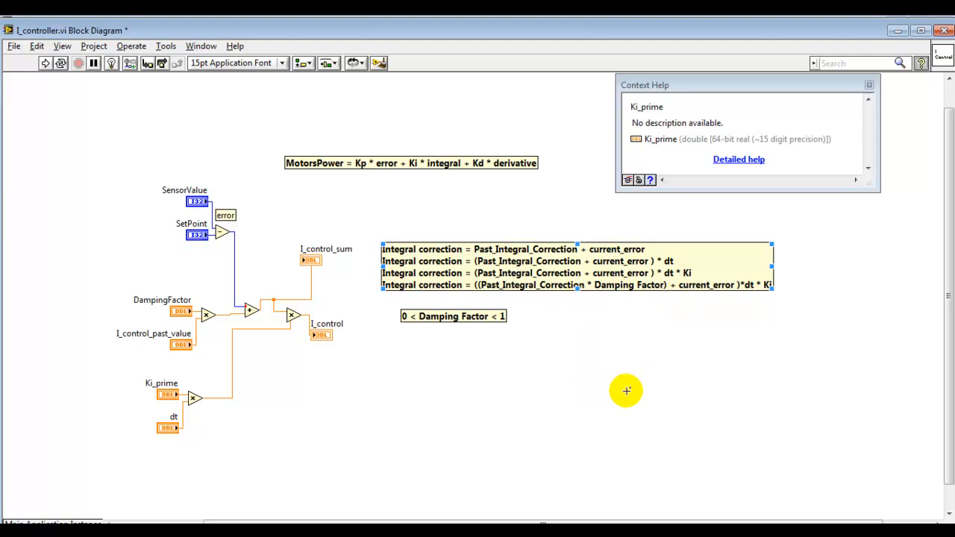
{"action": "mouse_move", "coordinate": [624, 391]}
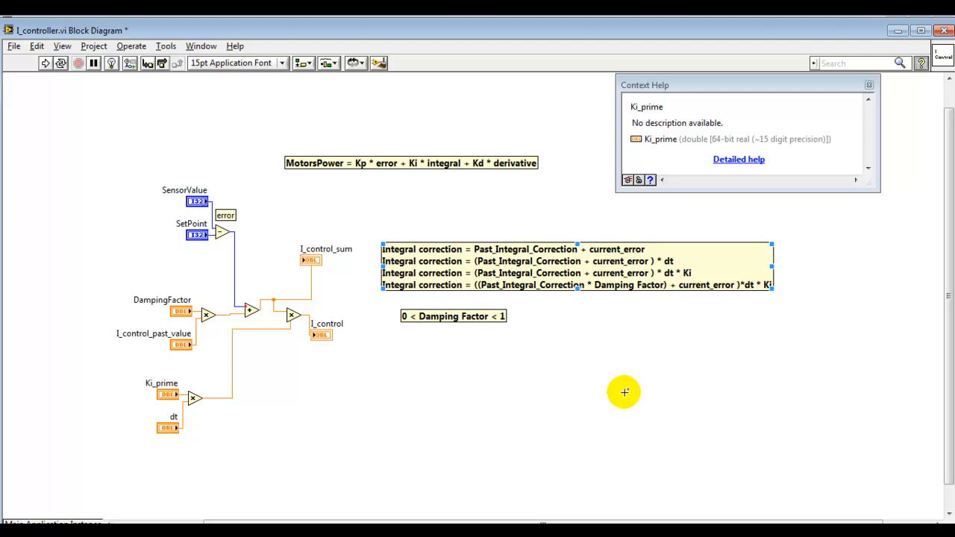
{"action": "left_click", "coordinate": [624, 393]}
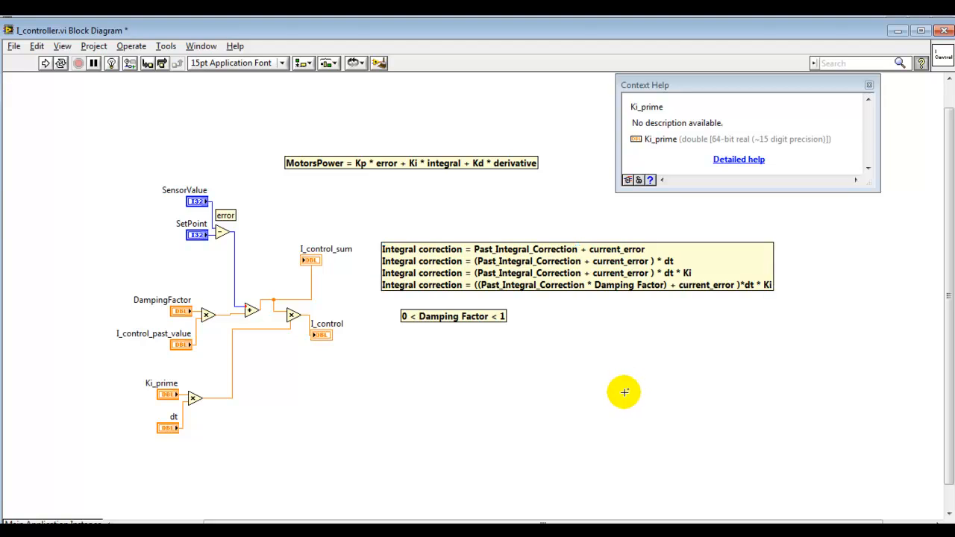